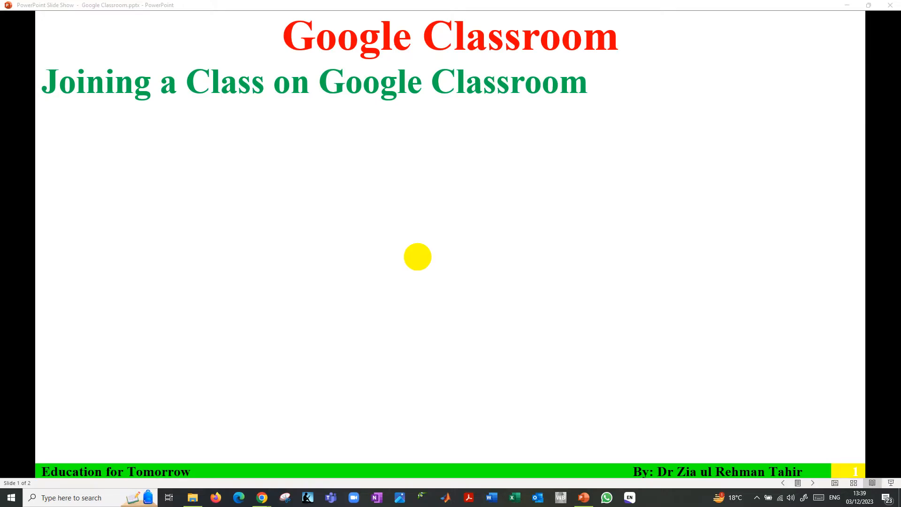
mouse_move(198, 254)
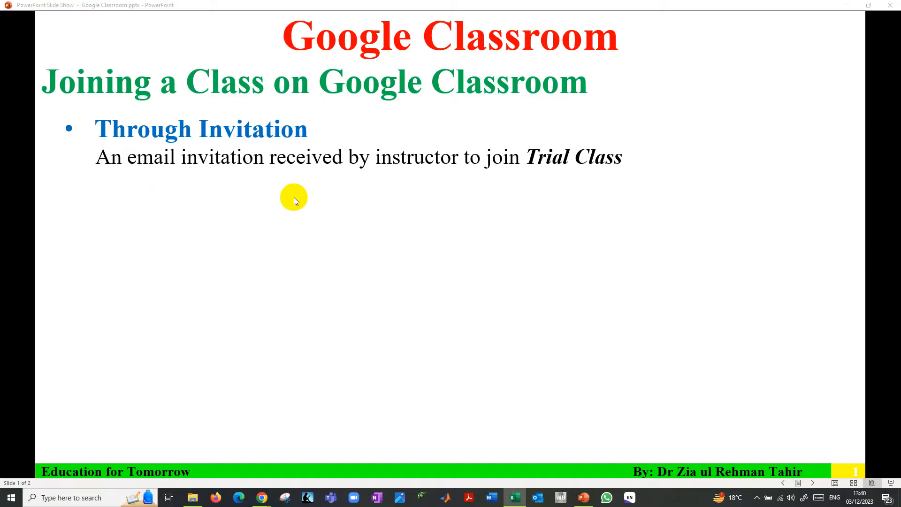
mouse_move(160, 179)
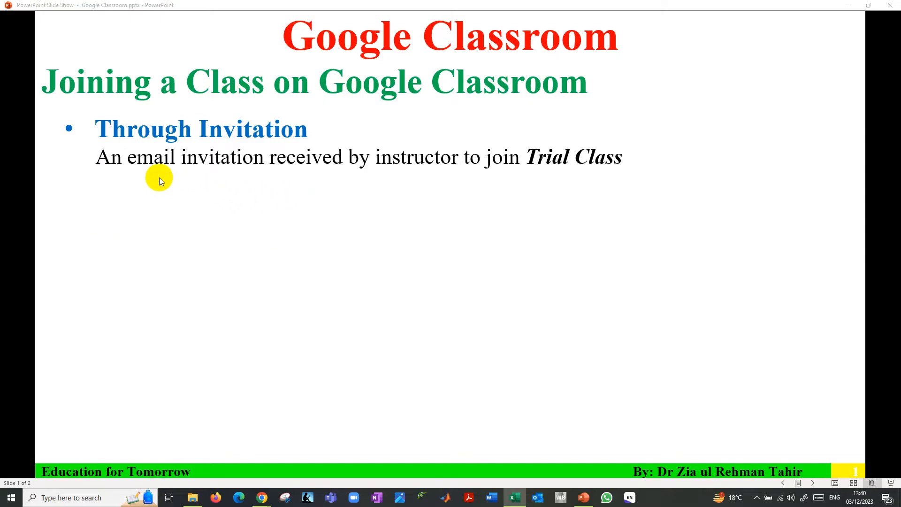
mouse_move(185, 142)
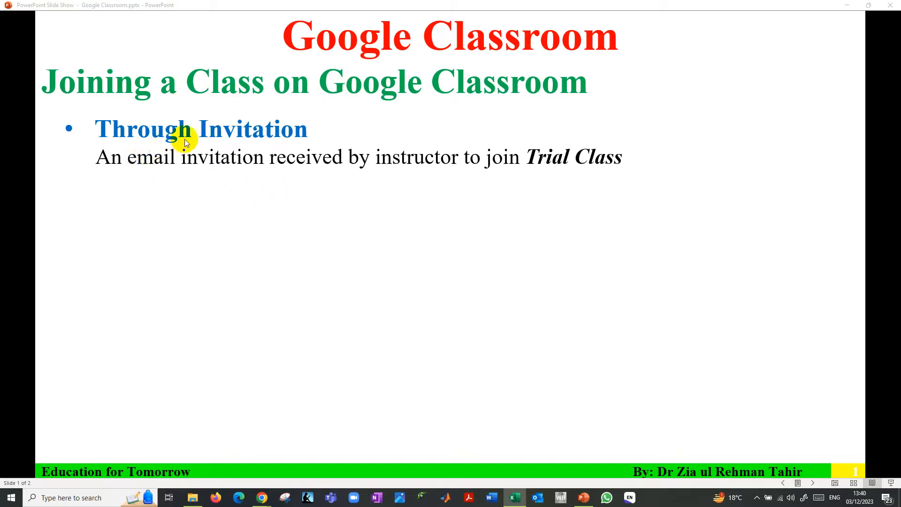
mouse_move(354, 165)
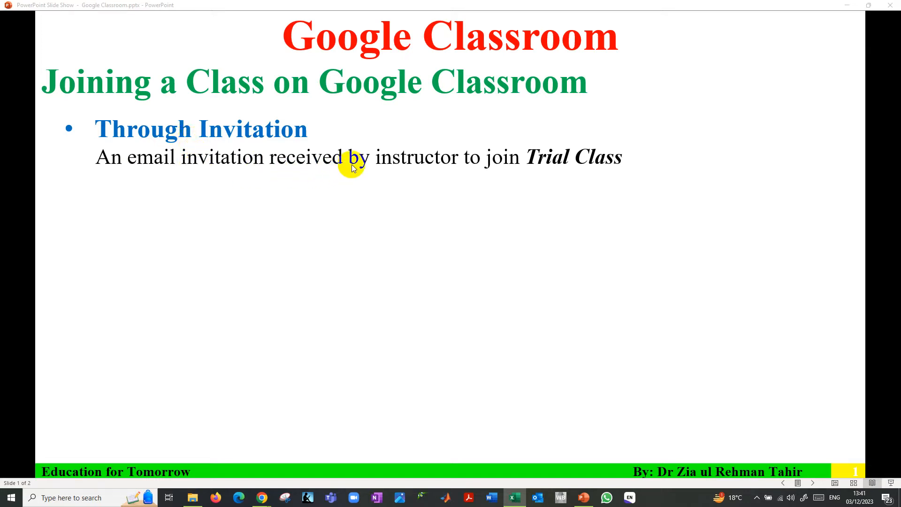
mouse_move(508, 169)
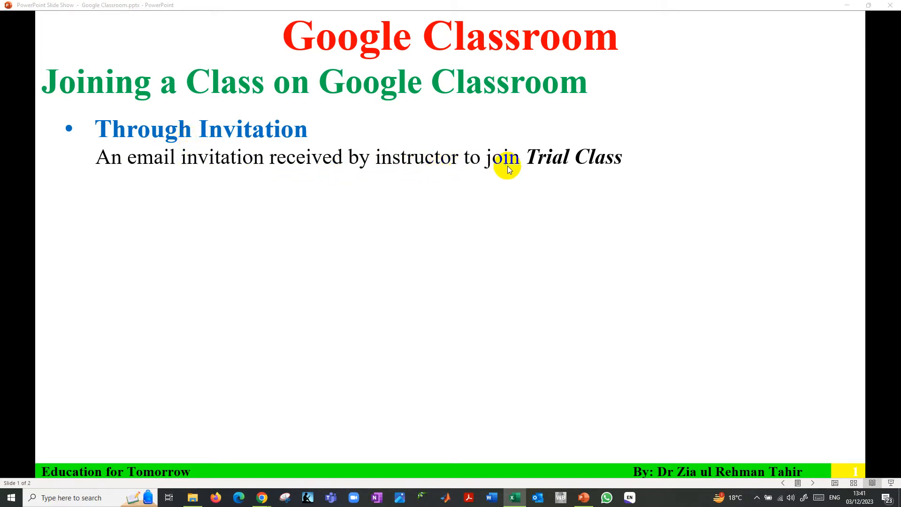
mouse_move(528, 169)
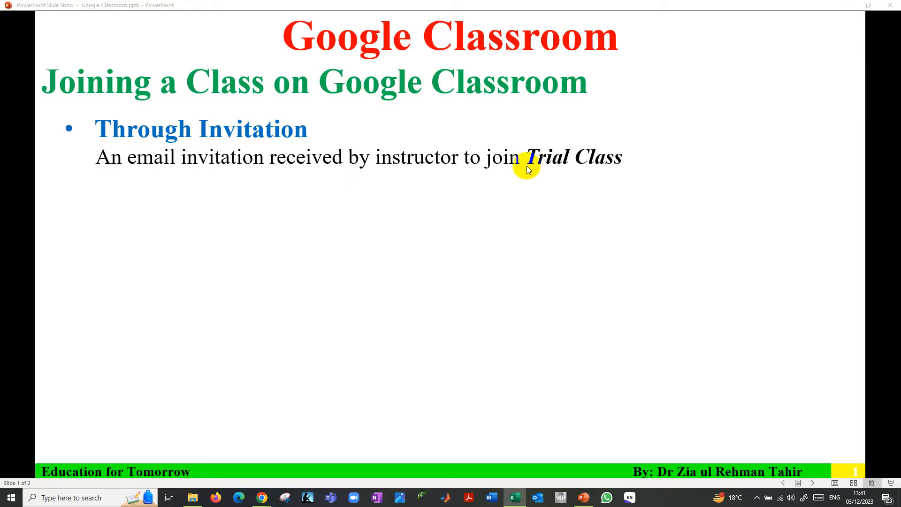
mouse_move(596, 175)
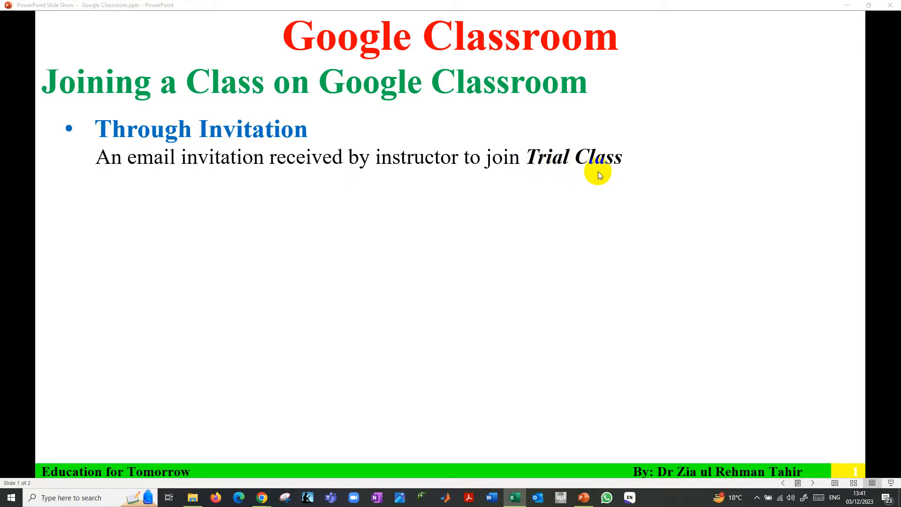
mouse_move(527, 168)
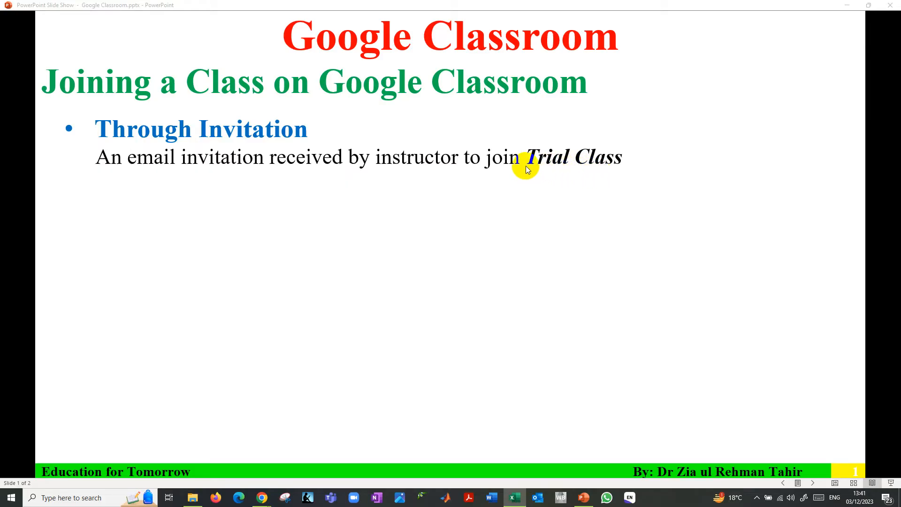
mouse_move(549, 165)
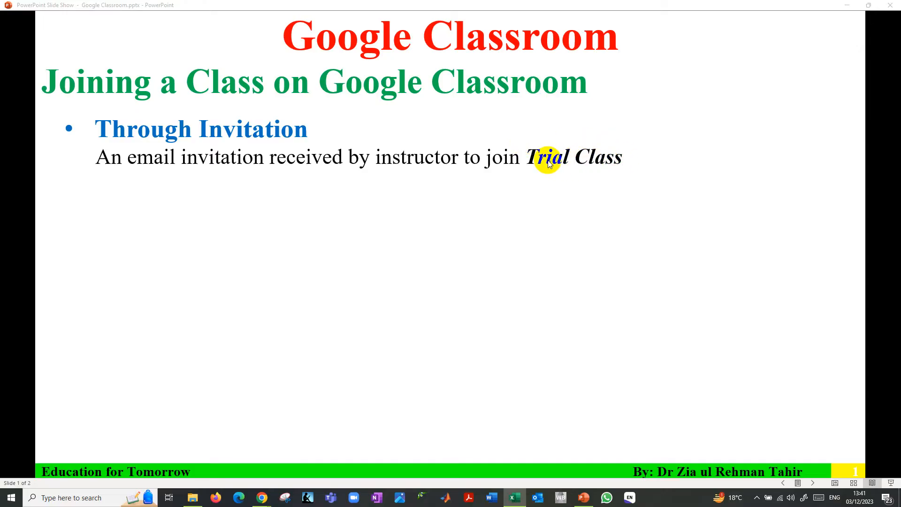
Switch to Chrome and launch Classroom from the Google apps grid
click(261, 497)
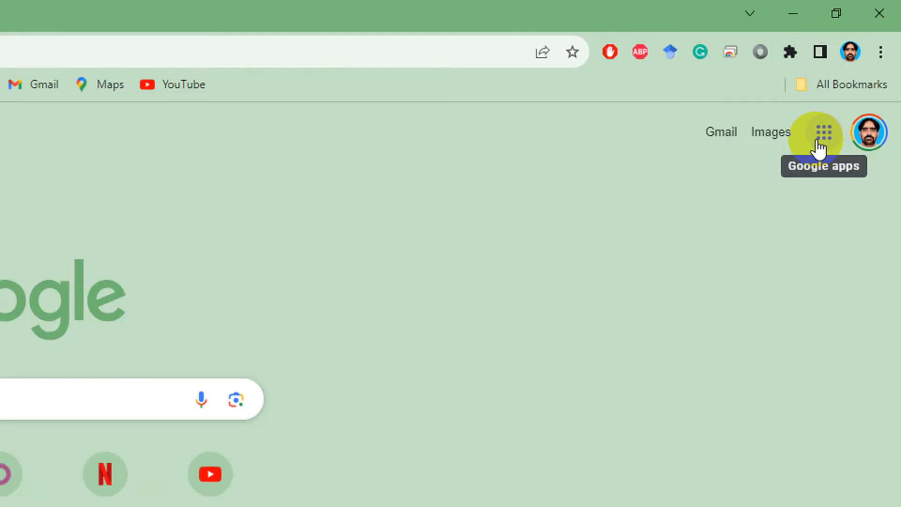
click(826, 133)
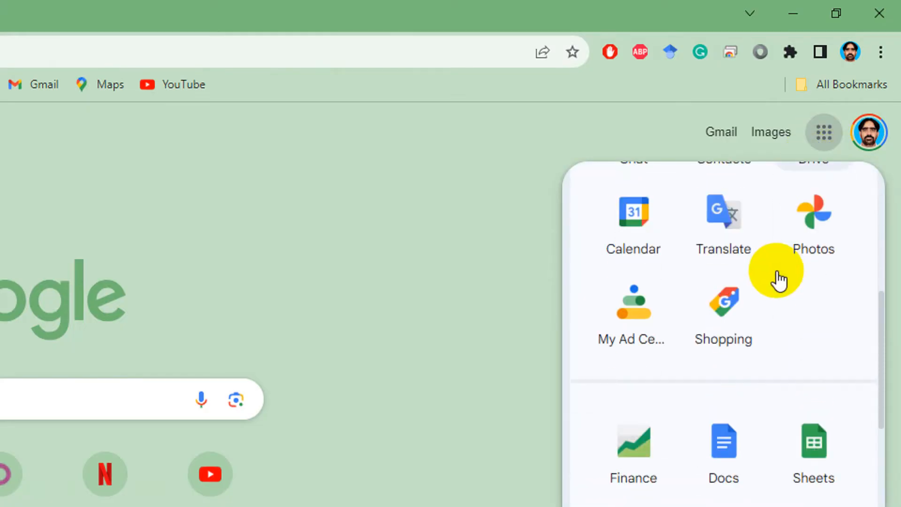
scroll(down, 3)
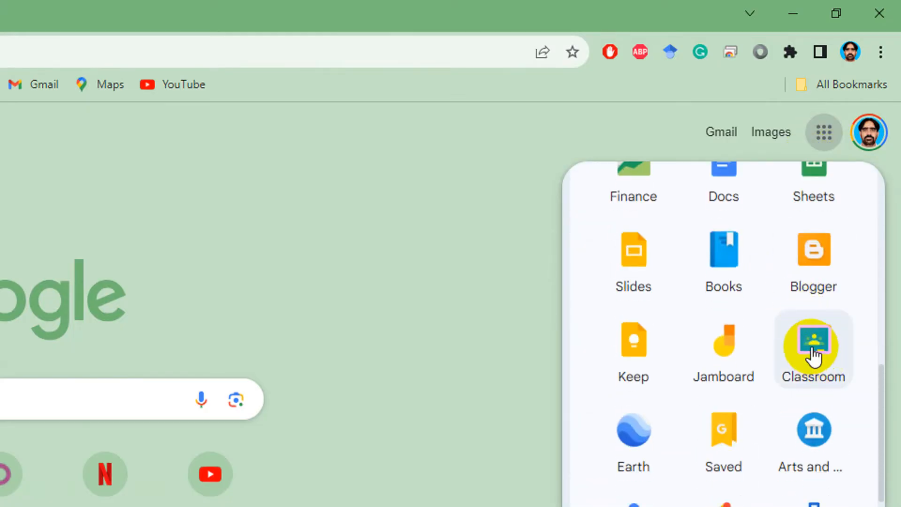
click(814, 345)
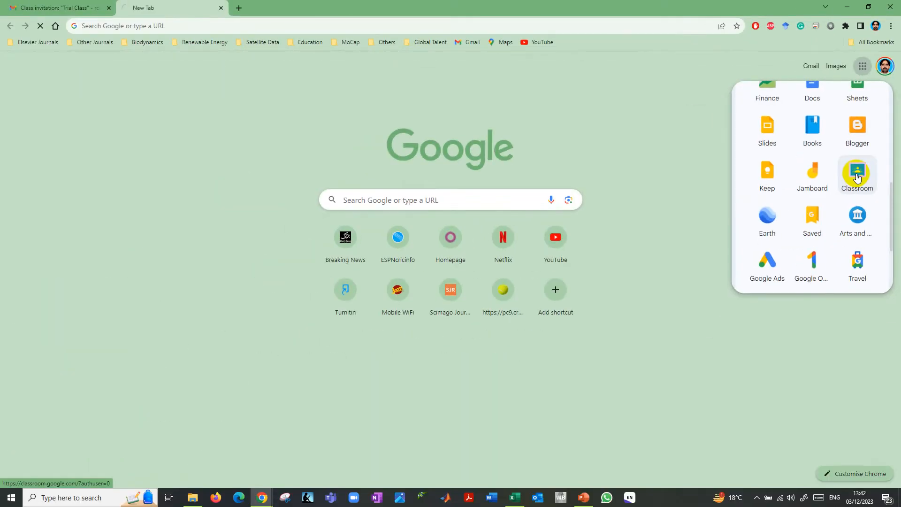
View the empty Classroom home page with Create class and Join class options
click(857, 172)
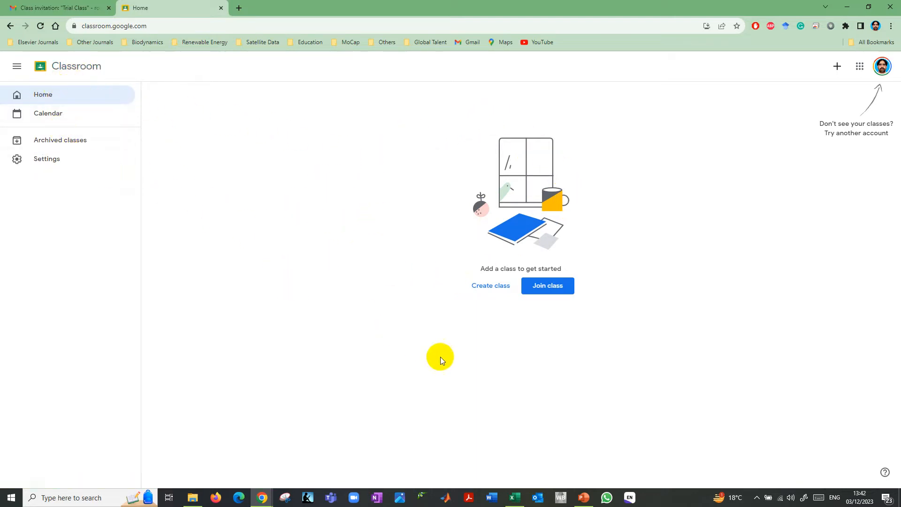
mouse_move(332, 205)
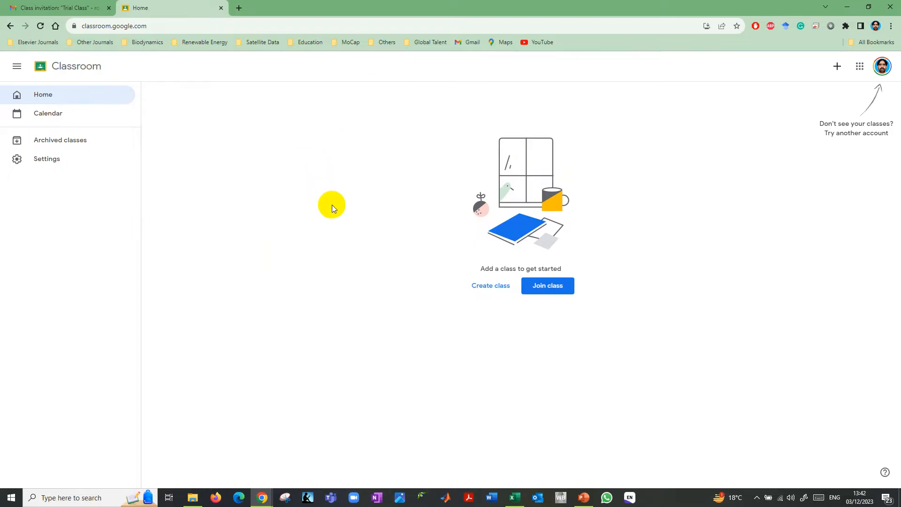
mouse_move(332, 204)
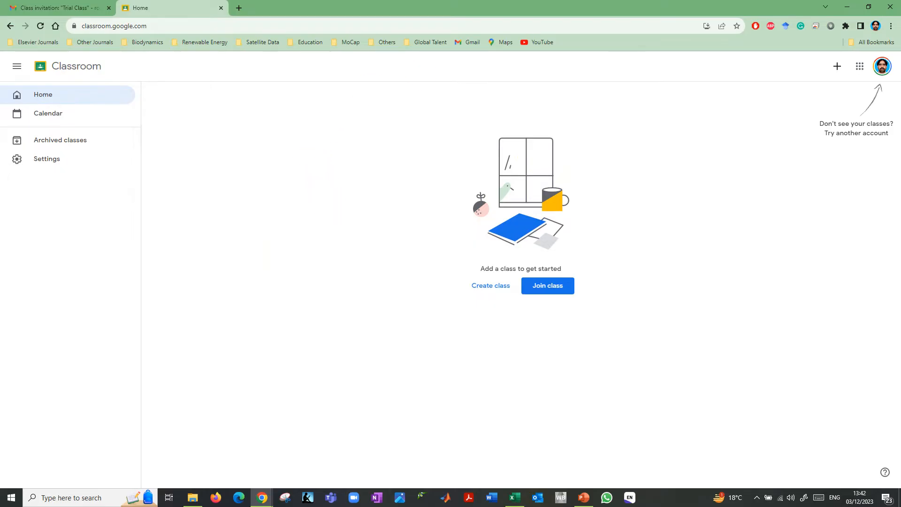
Open the 'Class invitation: Trial Class' email in Gmail and accept it
click(61, 8)
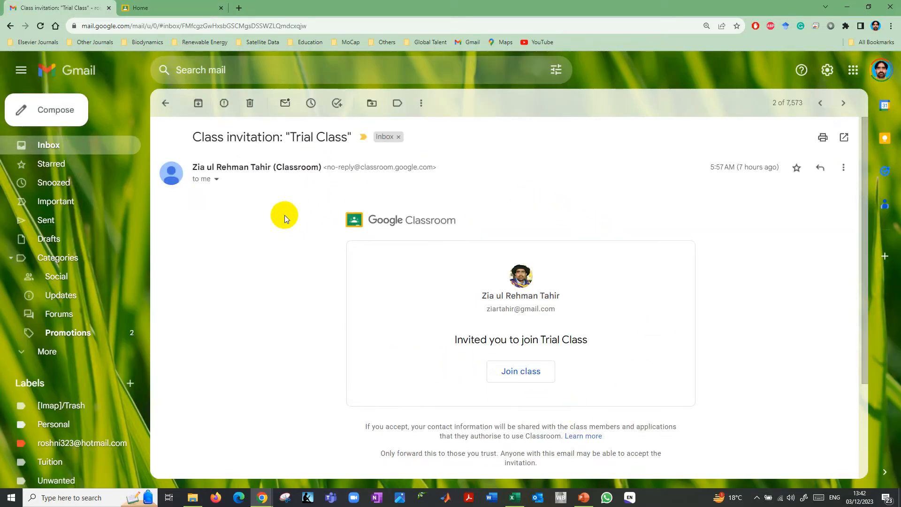
mouse_move(468, 343)
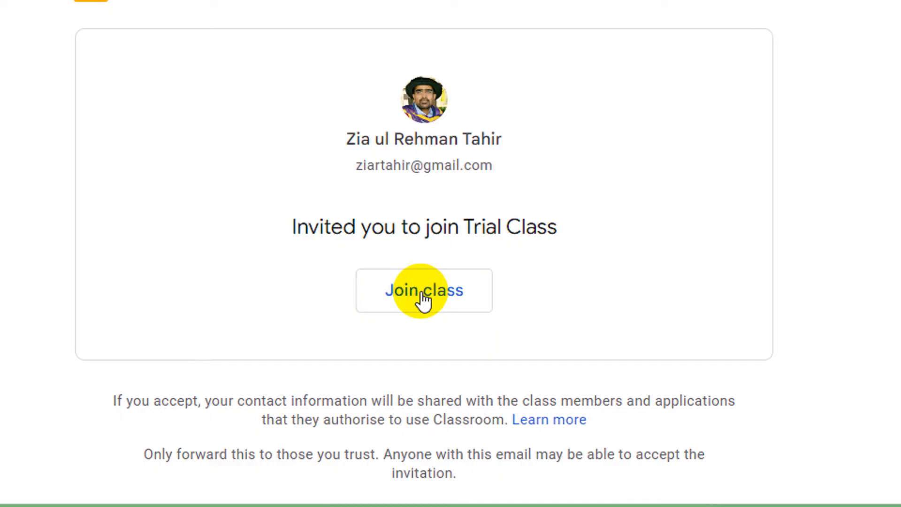
click(424, 291)
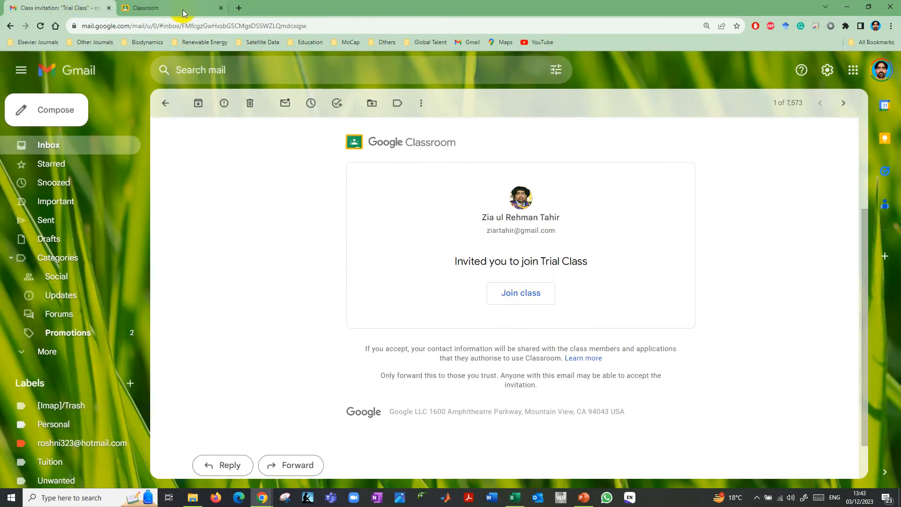
Switch to the new Classroom tab and confirm joining Trial Class
click(521, 293)
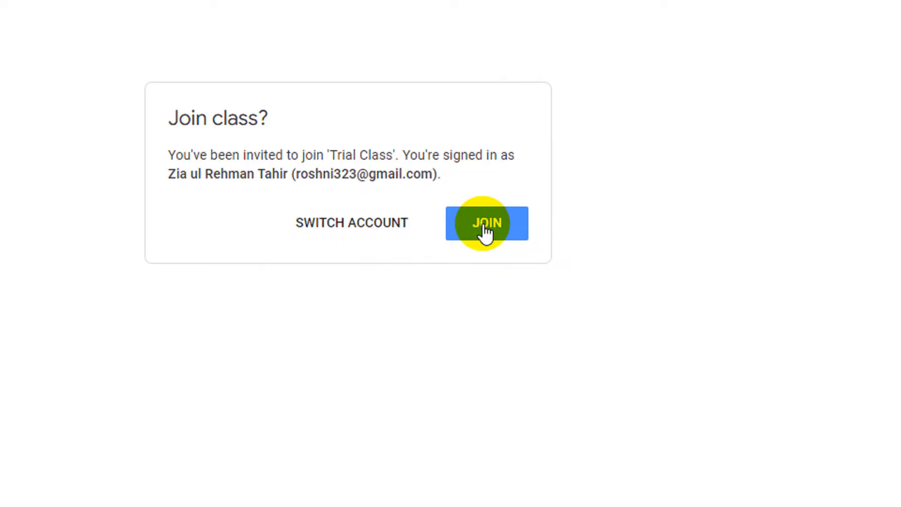
click(487, 223)
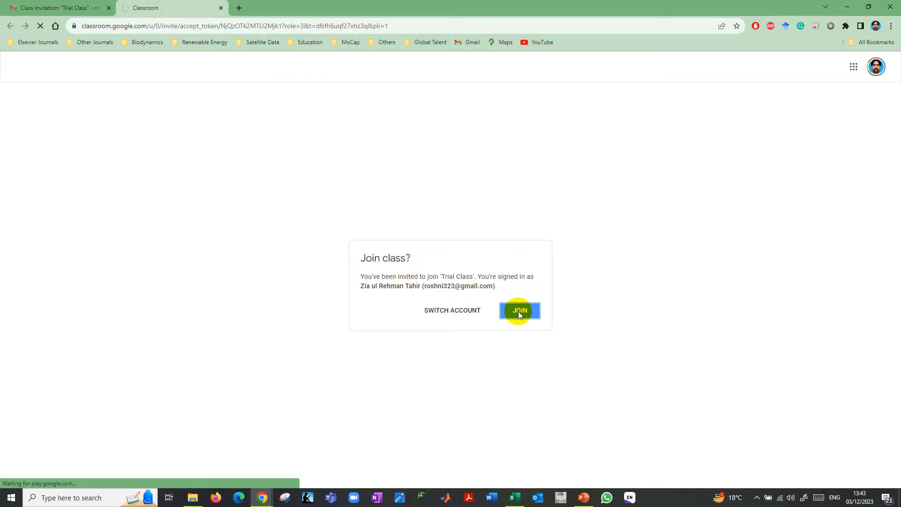
click(521, 311)
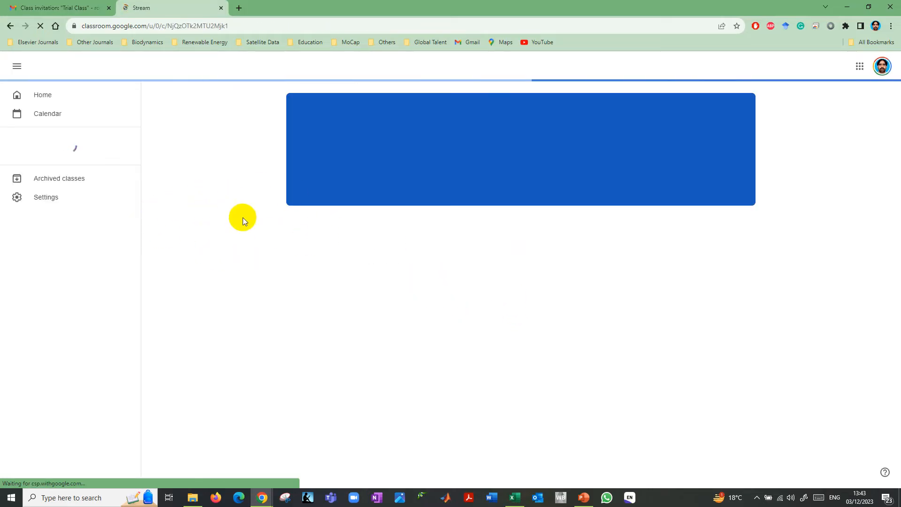
Open Trial Class, view its Classwork, then go back to its Stream
click(50, 179)
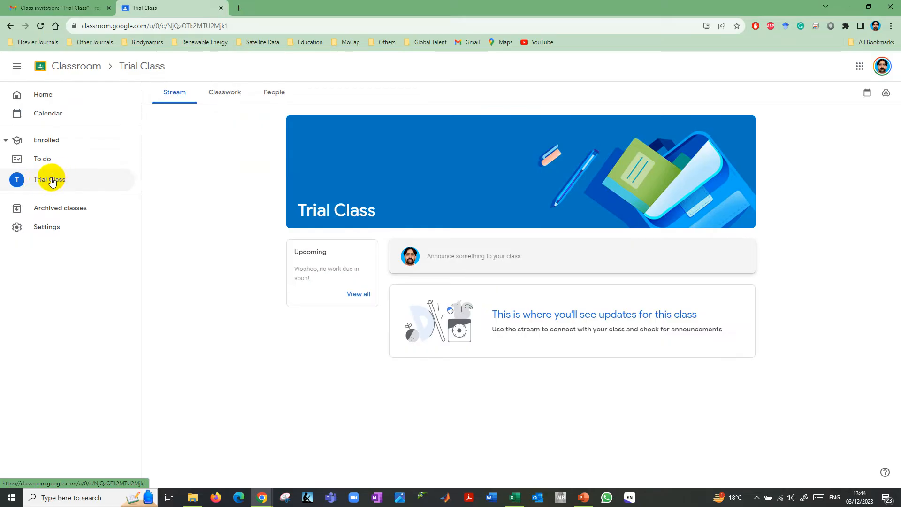
mouse_move(202, 177)
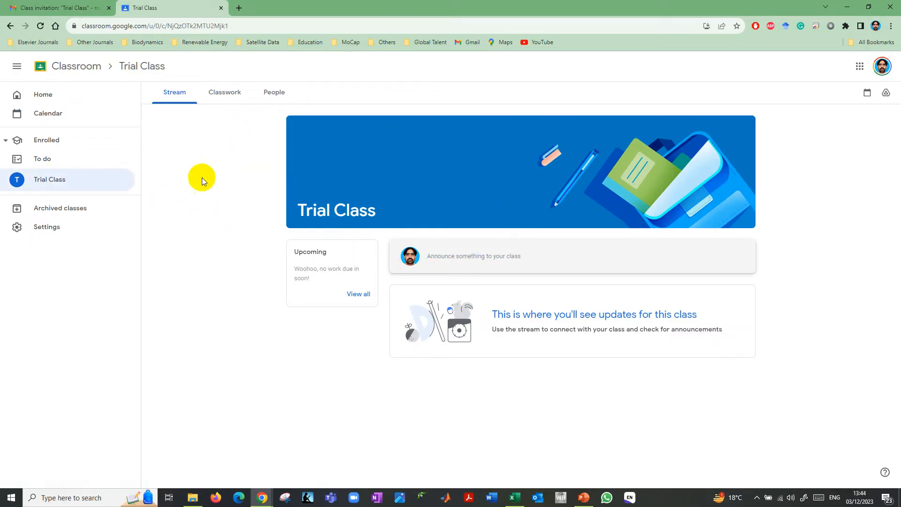
click(225, 92)
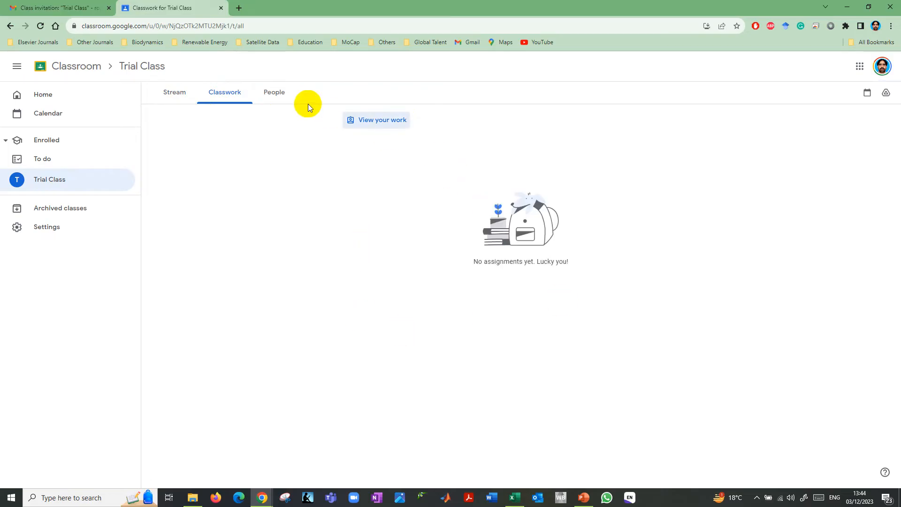
click(175, 92)
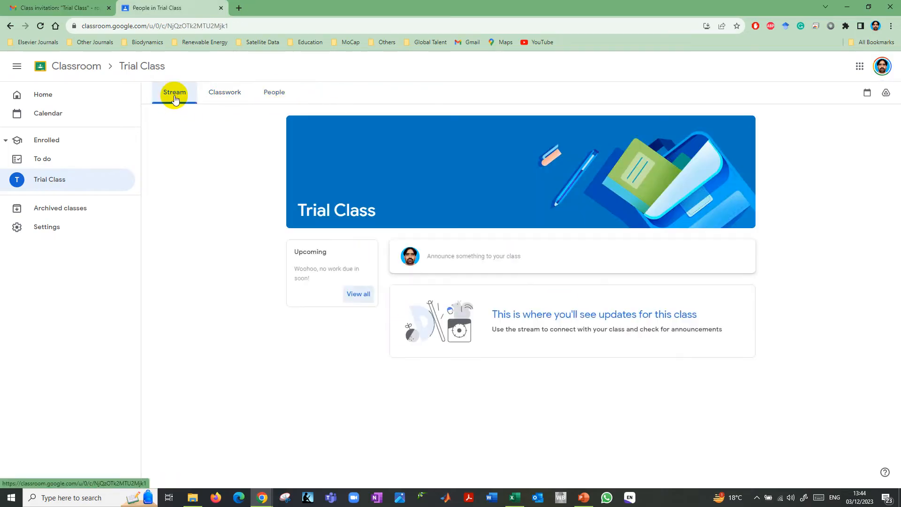
click(174, 92)
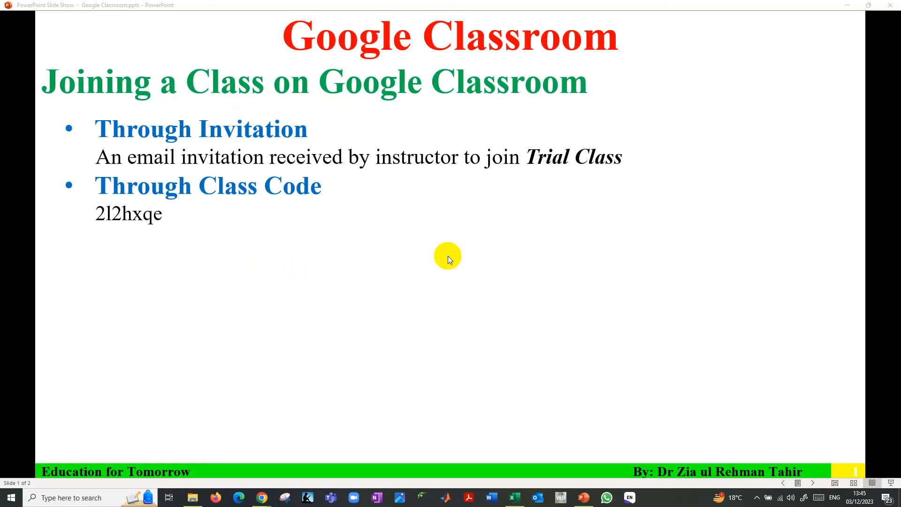
mouse_move(174, 217)
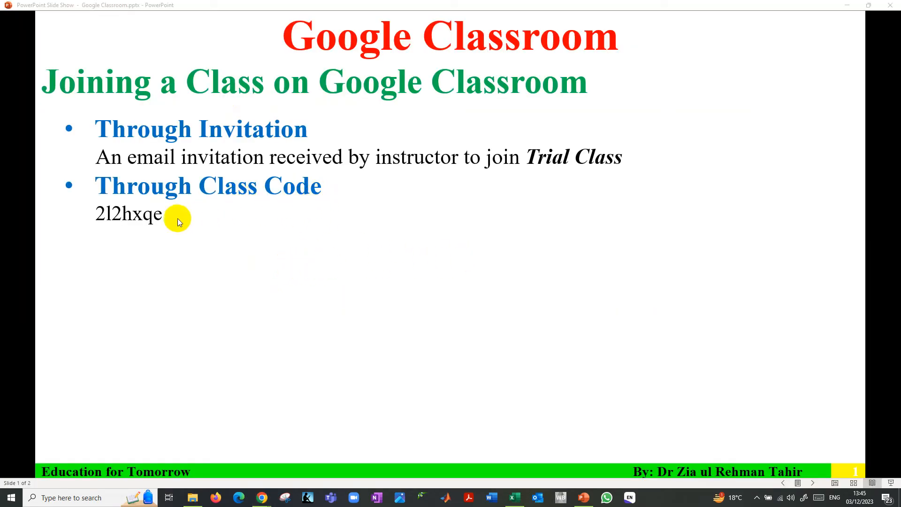
mouse_move(134, 224)
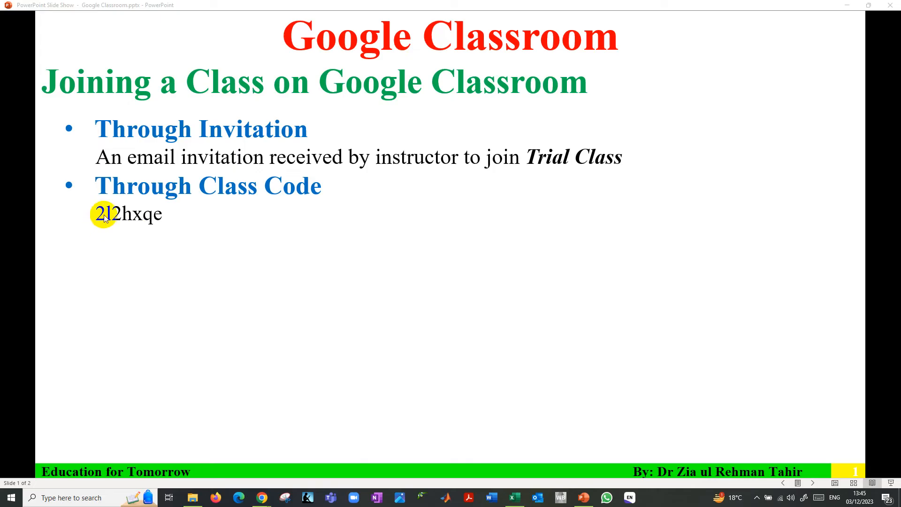
mouse_move(113, 222)
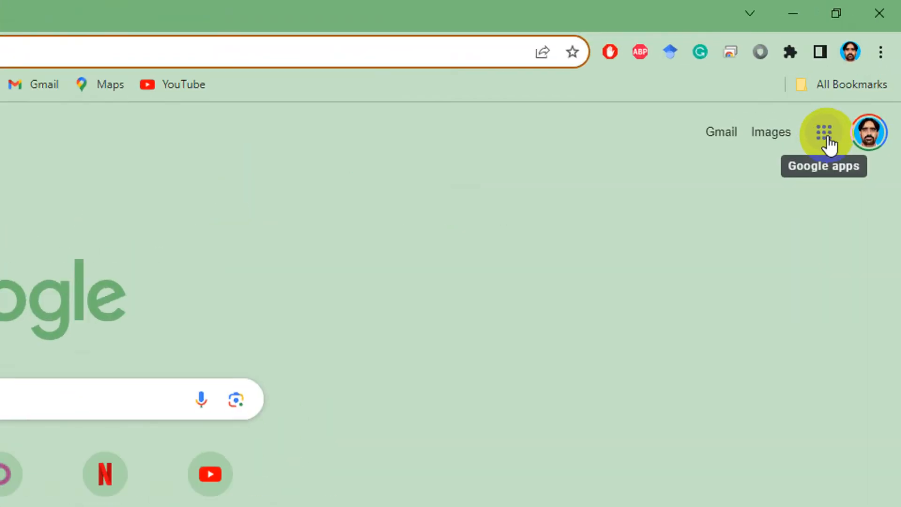
Launch Classroom again from the Google apps grid
click(825, 131)
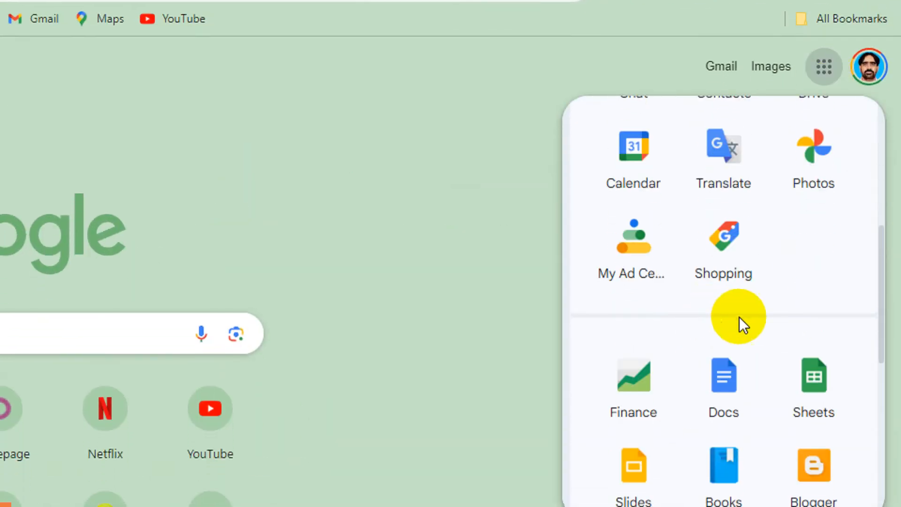
scroll(down, 3)
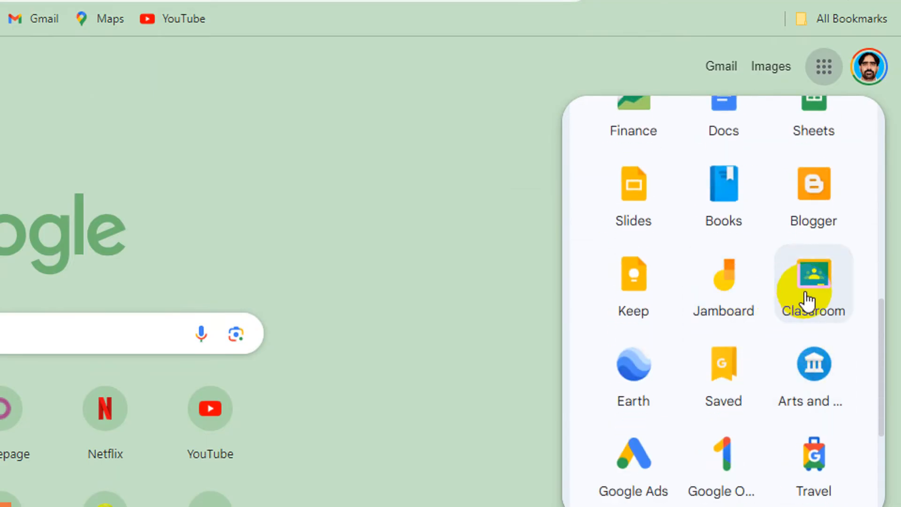
click(813, 278)
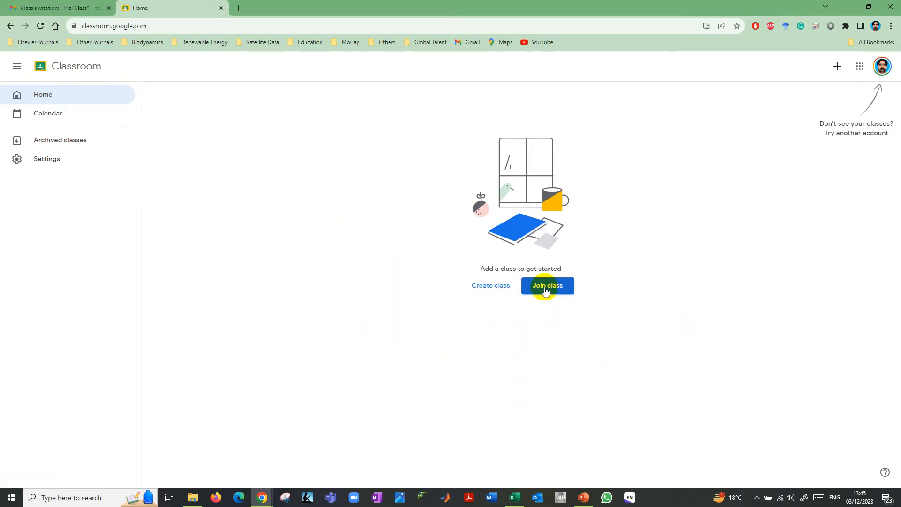
click(547, 285)
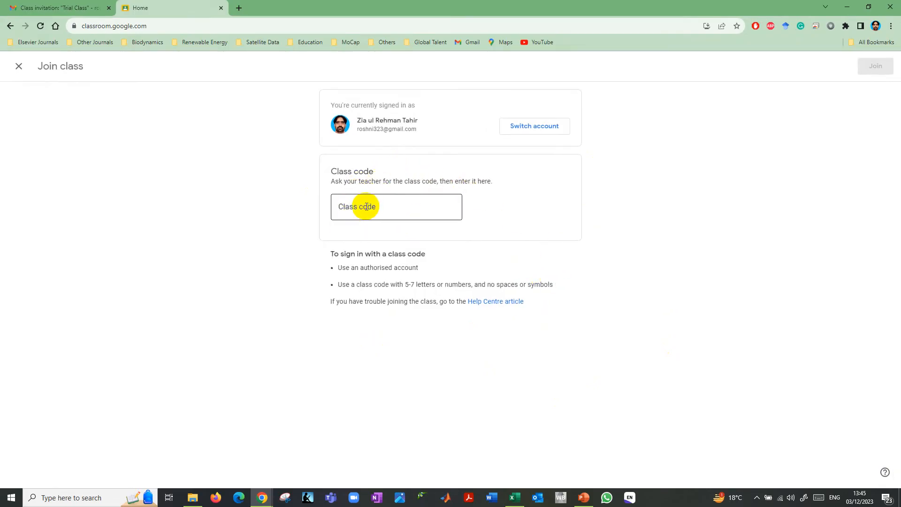
click(367, 206)
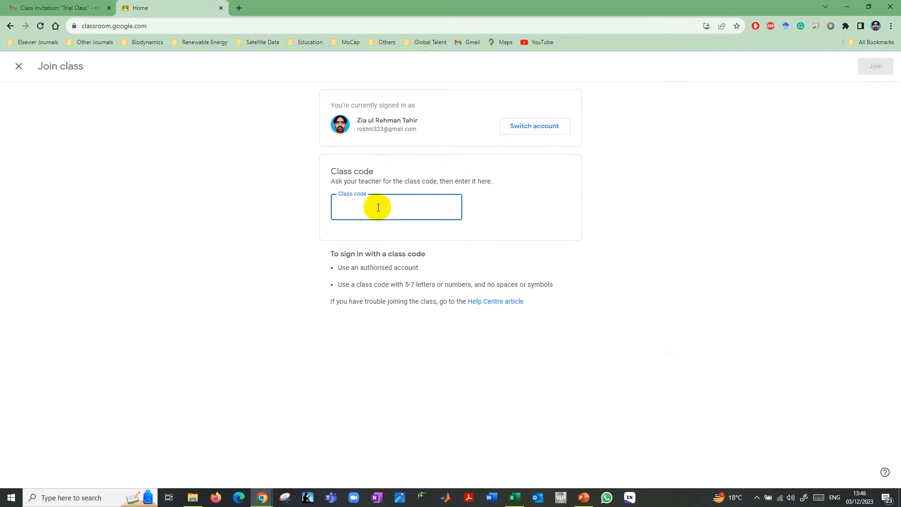
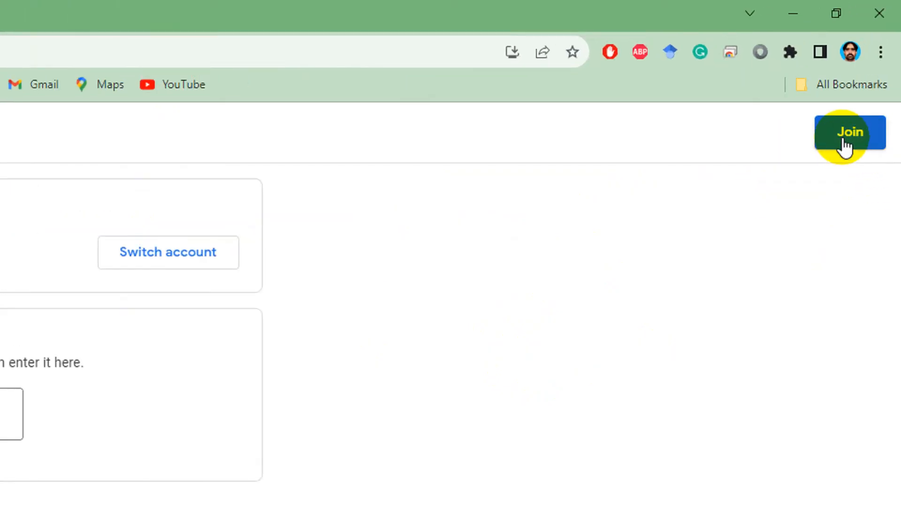
click(847, 133)
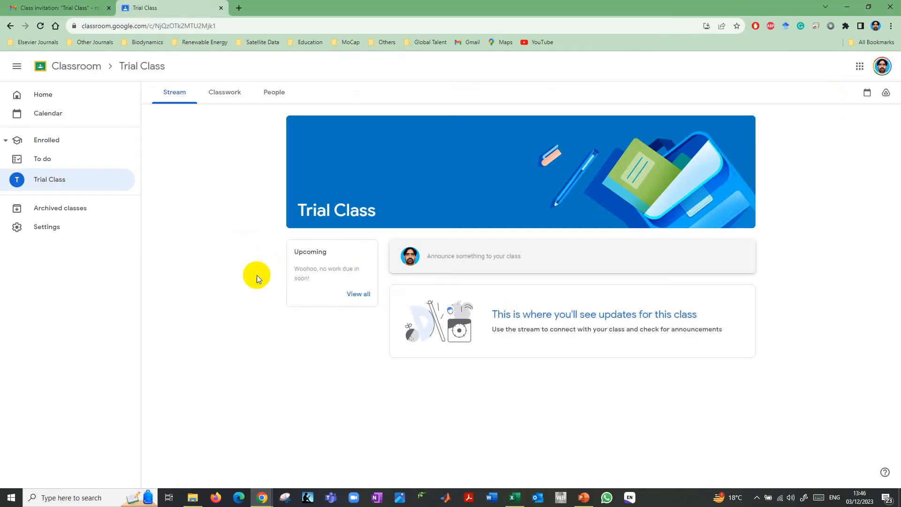
mouse_move(108, 183)
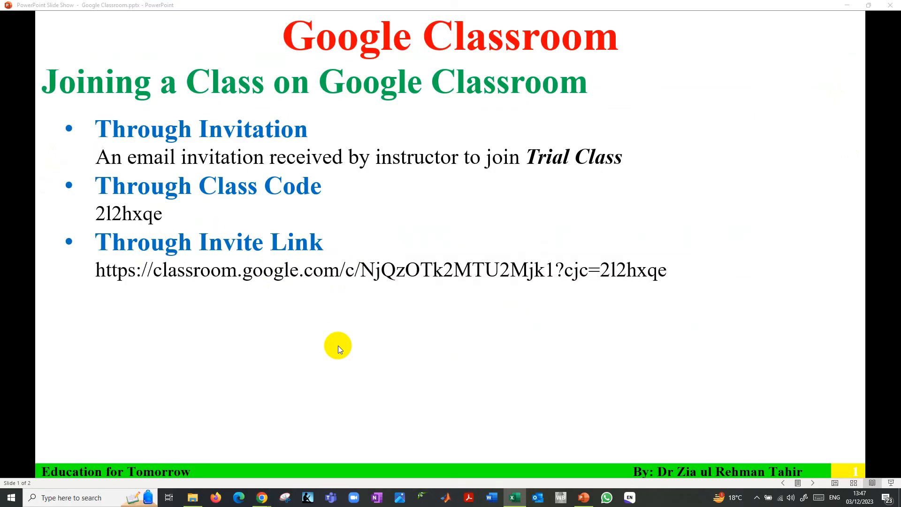
mouse_move(347, 335)
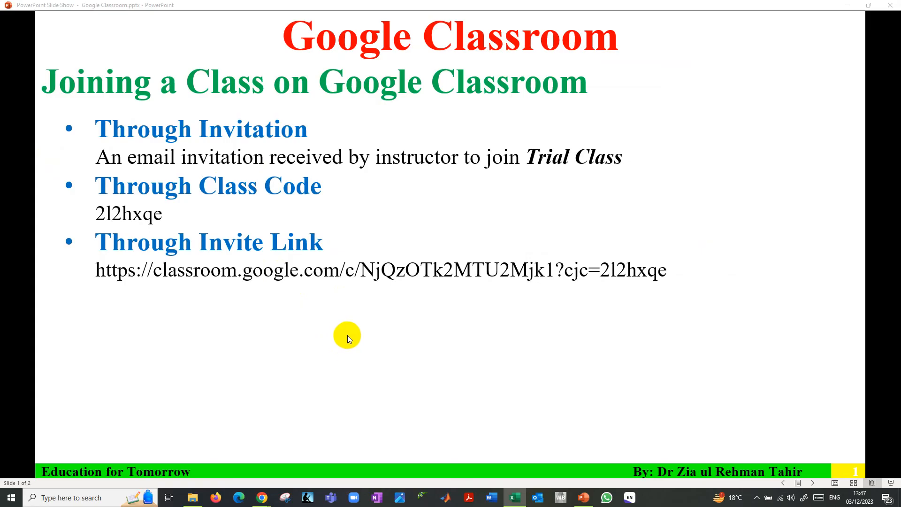
mouse_move(293, 252)
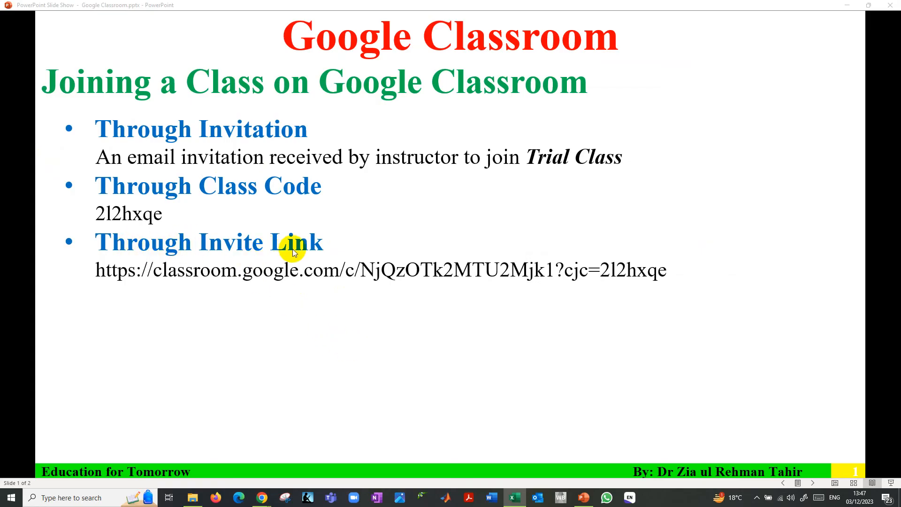
mouse_move(119, 274)
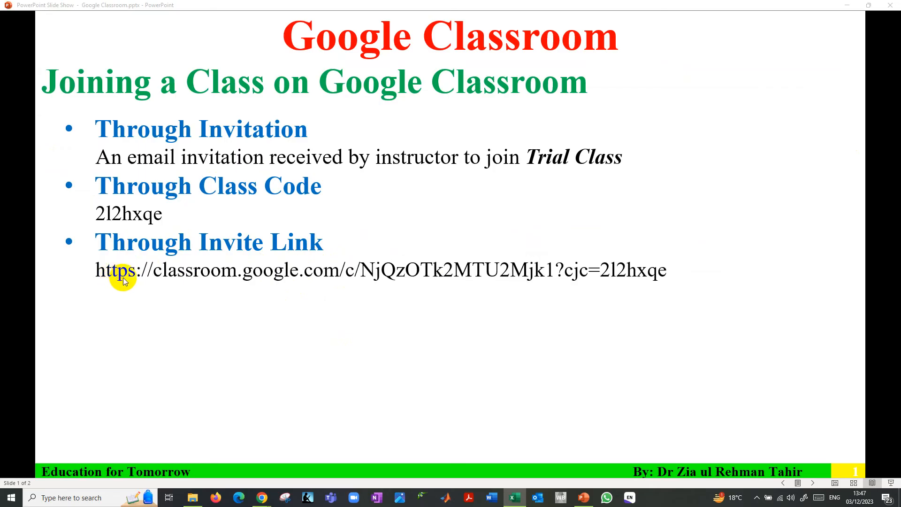
mouse_move(262, 270)
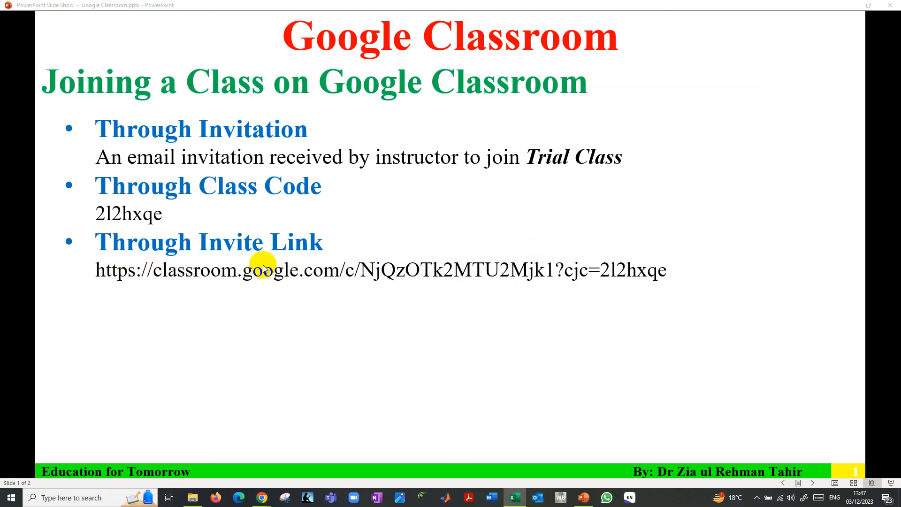
mouse_move(318, 336)
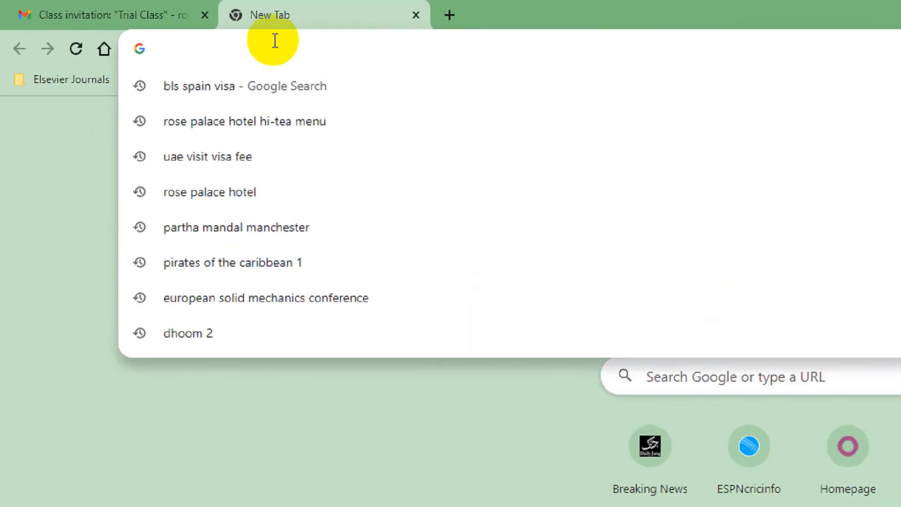
Paste the Trial Class invite link into a new tab and join as student
right_click(274, 42)
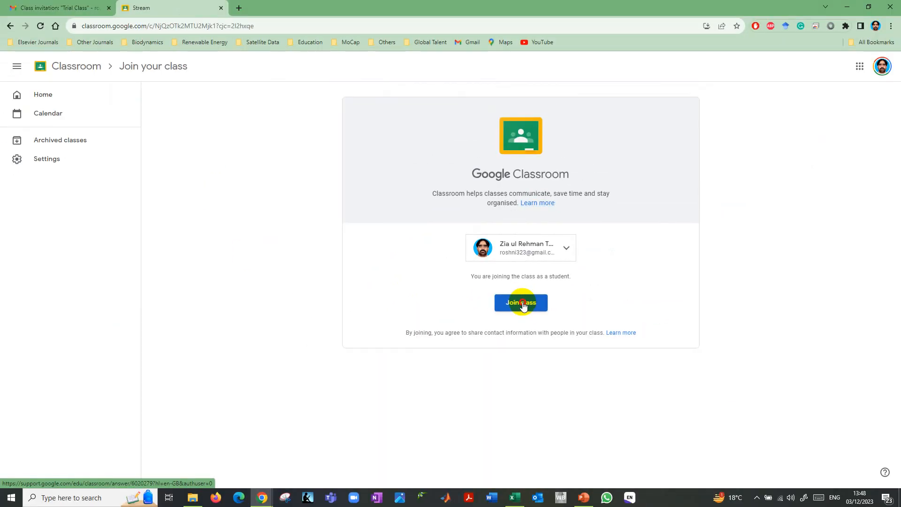
click(521, 303)
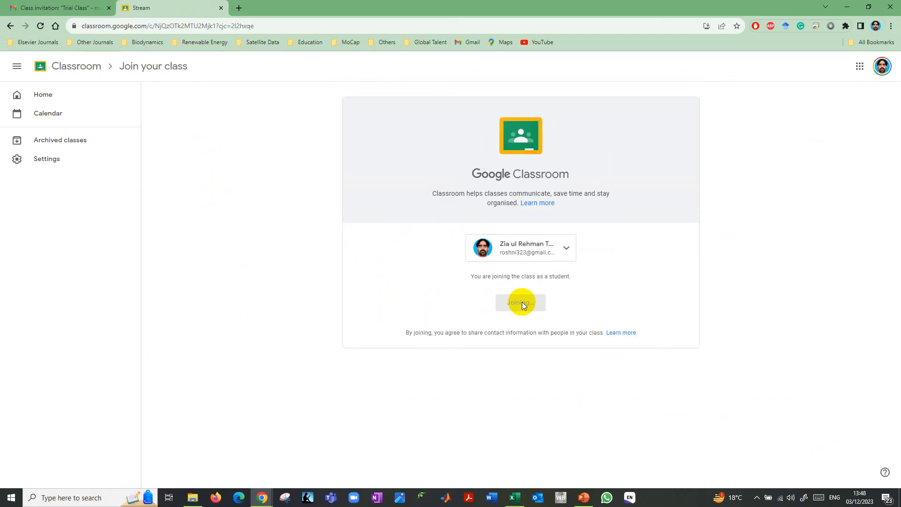
click(521, 303)
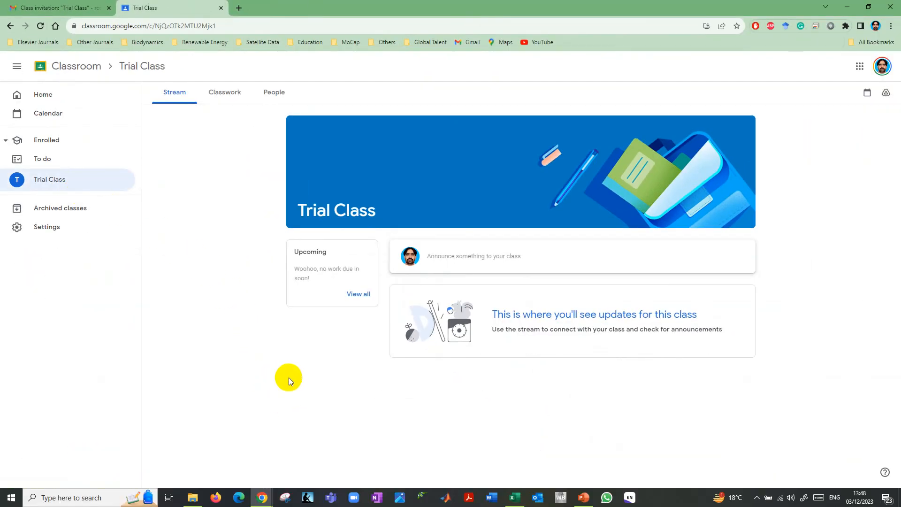
Return to the PowerPoint slide listing the three ways to join
click(583, 497)
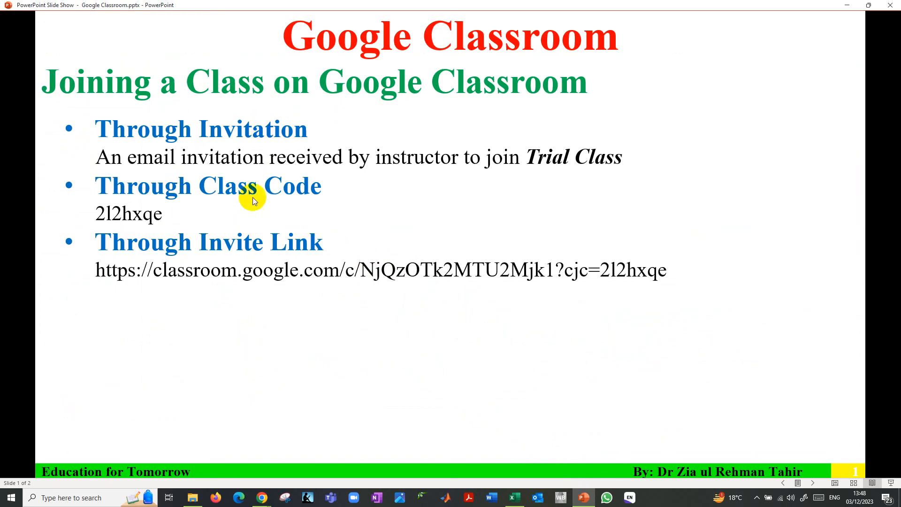
mouse_move(286, 276)
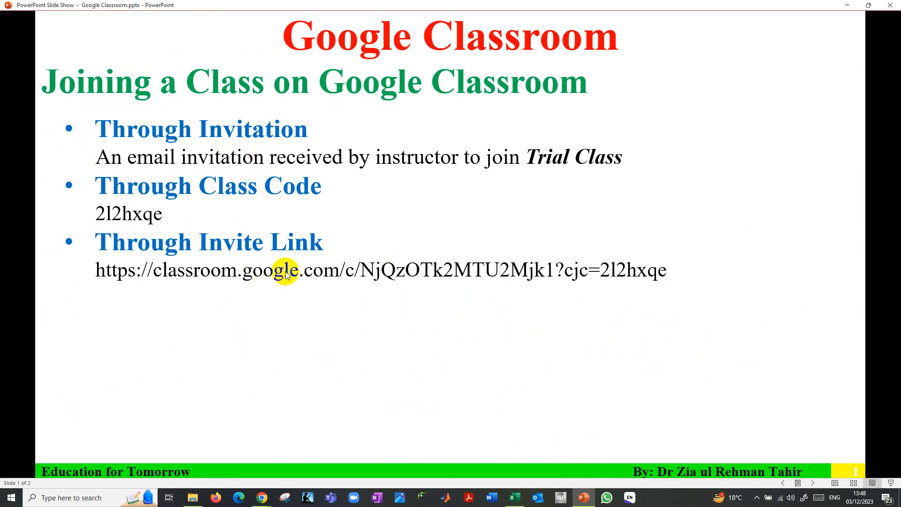
mouse_move(435, 106)
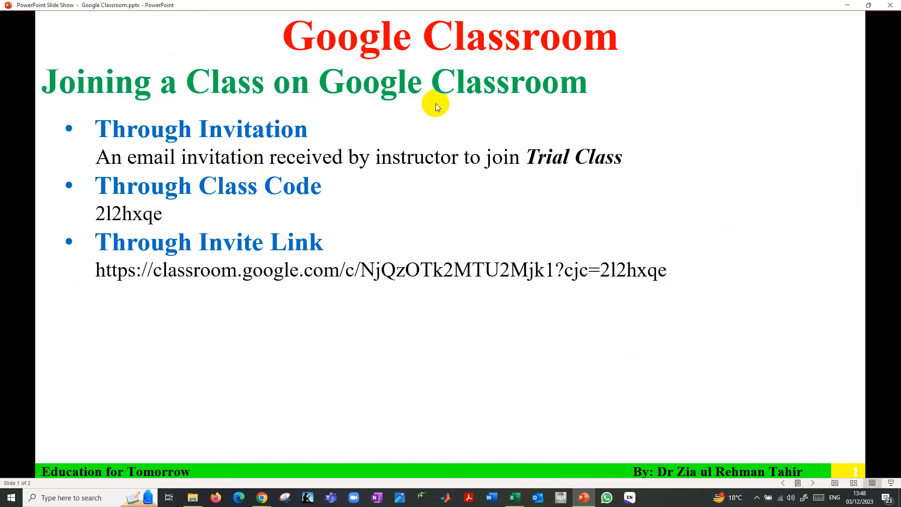
mouse_move(455, 115)
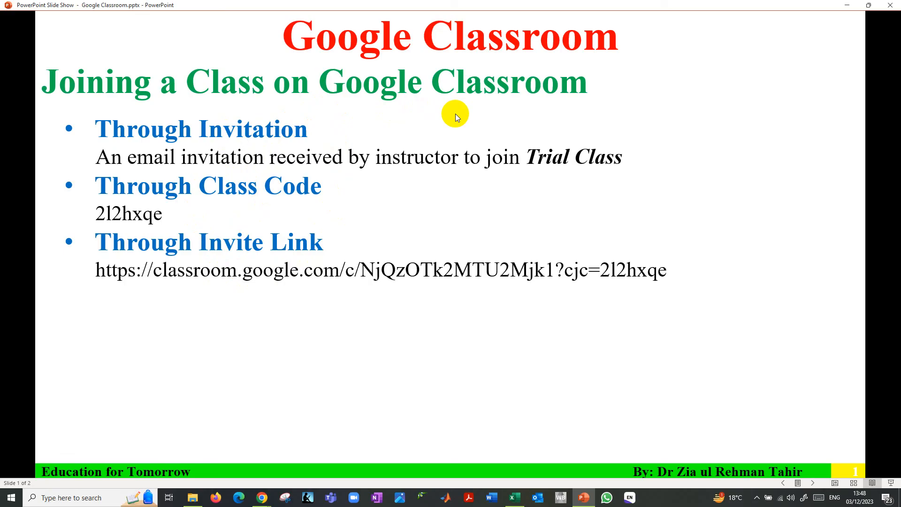